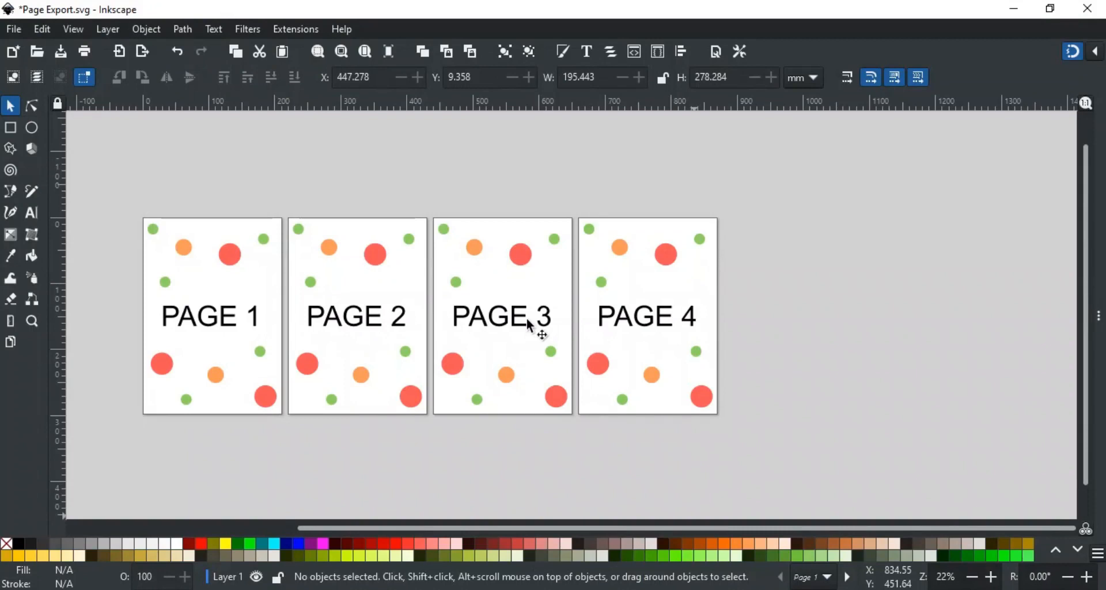
pyautogui.moveTo(497, 394)
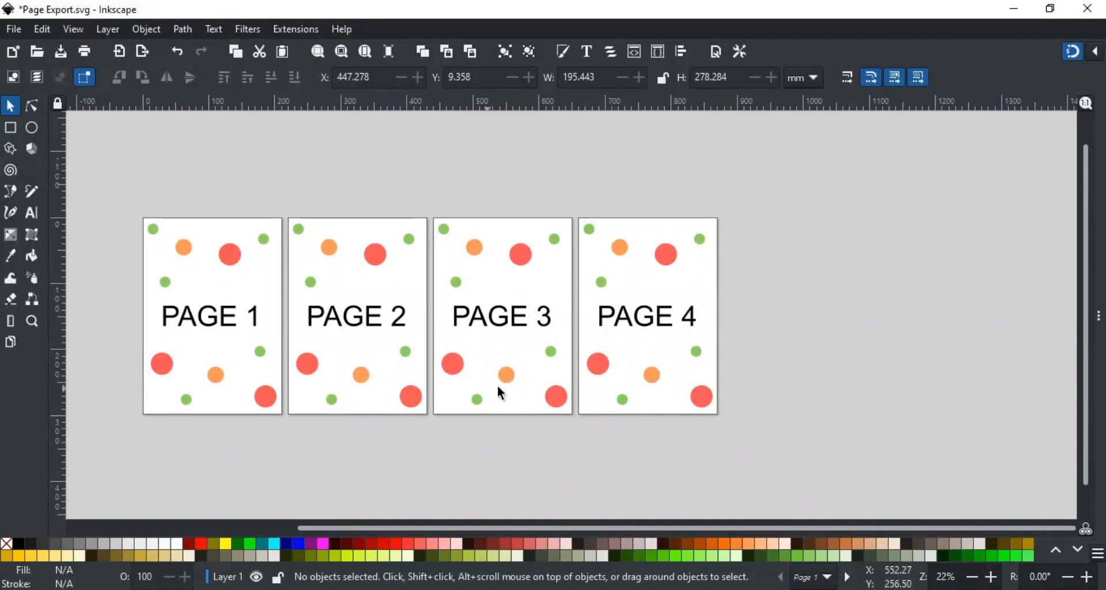
pyautogui.moveTo(267, 342)
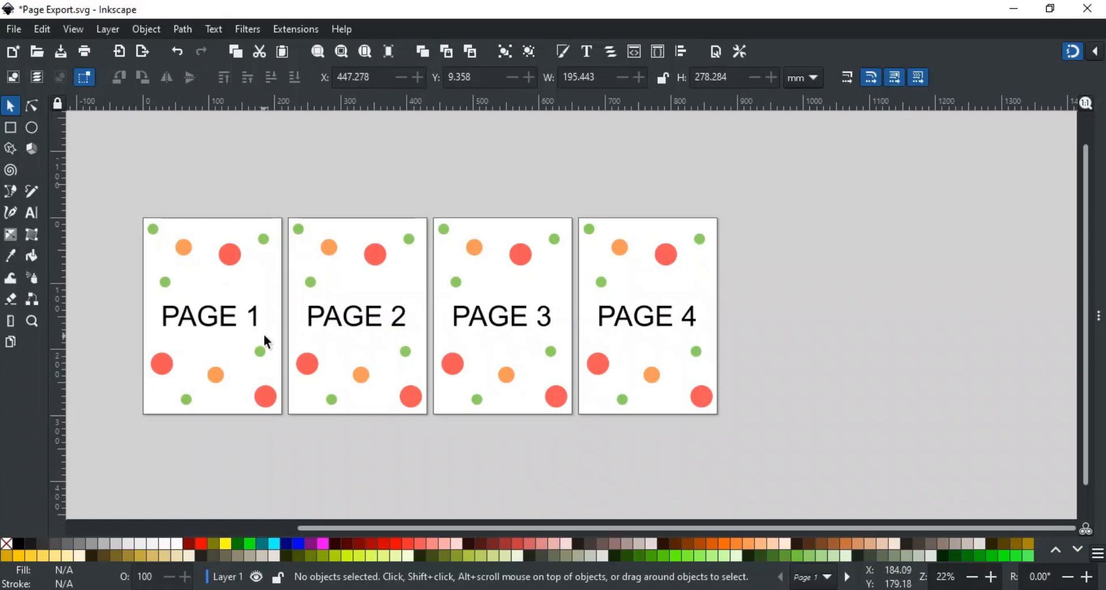
pyautogui.moveTo(275, 369)
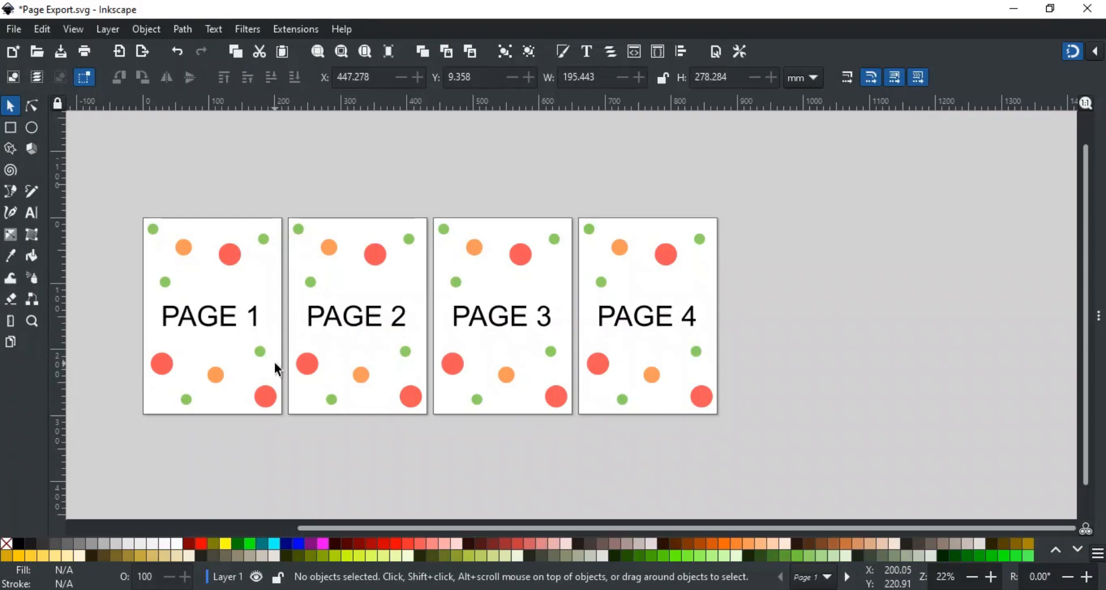
pyautogui.moveTo(265, 378)
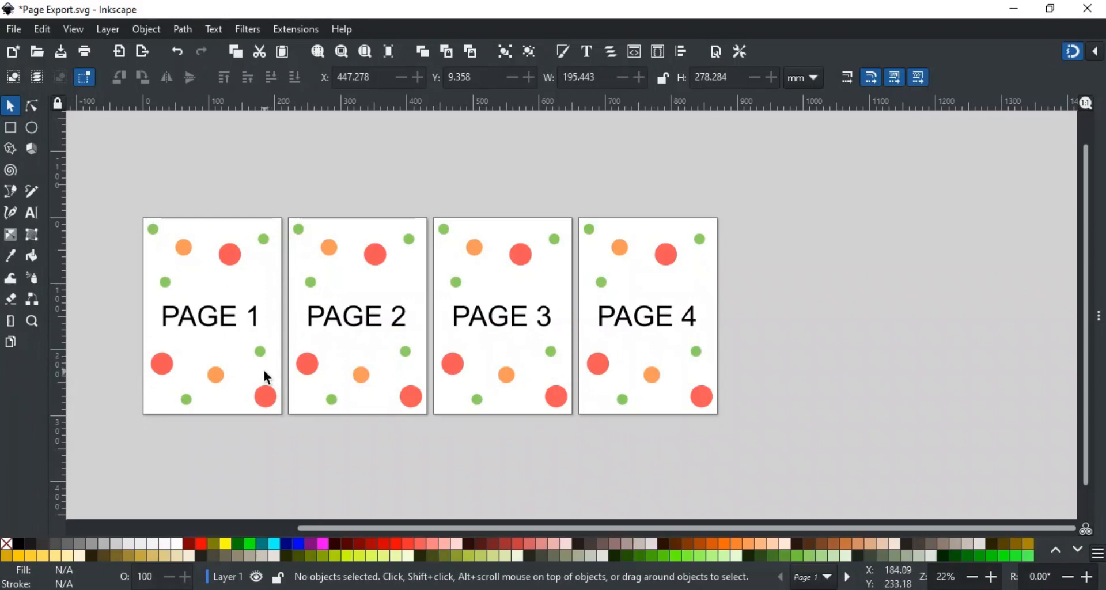
pyautogui.moveTo(251, 347)
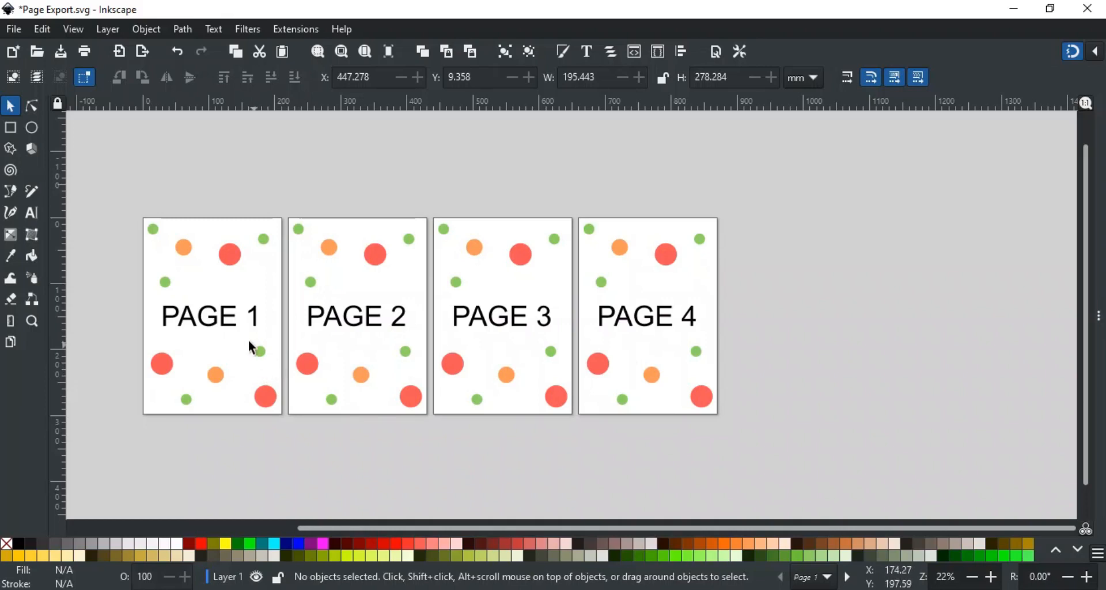
# Open the Export dialog for the four-page document, showing a 3233 by 1052 pixel PNG preview
pyautogui.click(142, 51)
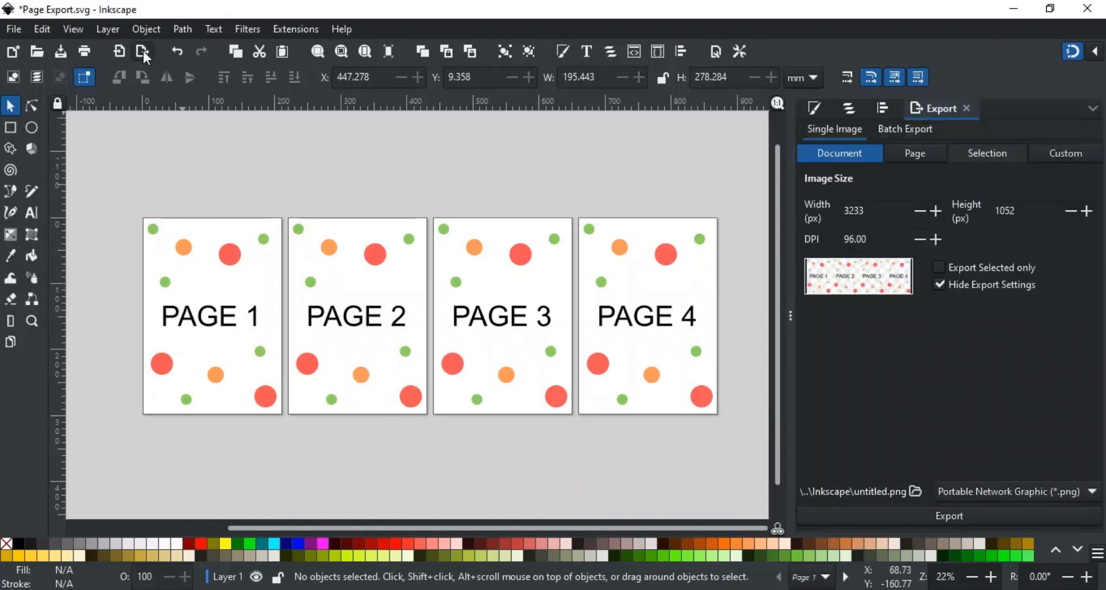
pyautogui.moveTo(607, 175)
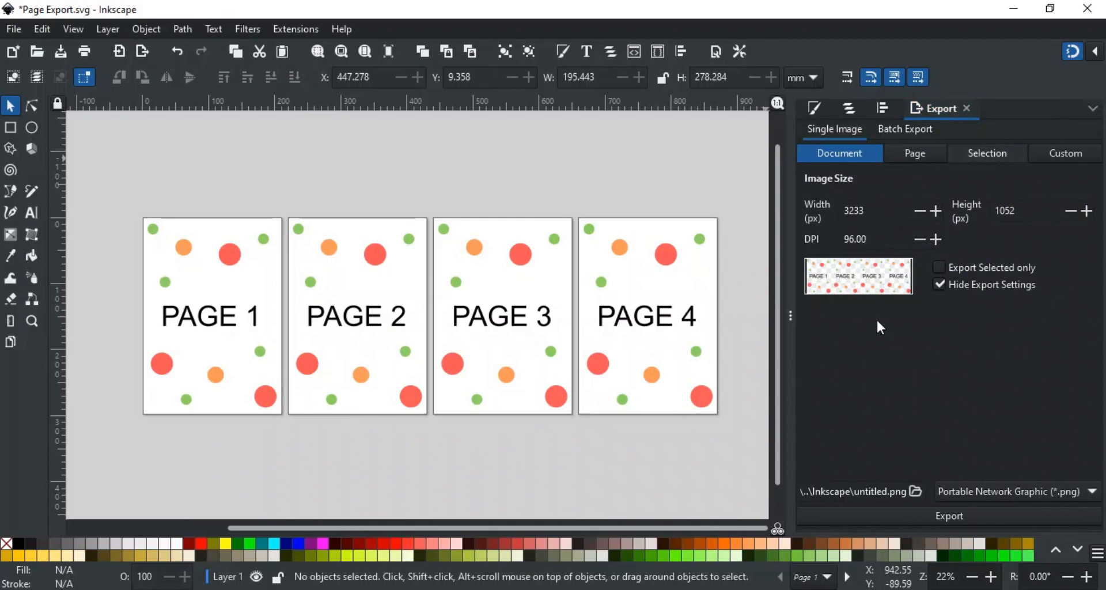
pyautogui.moveTo(854, 141)
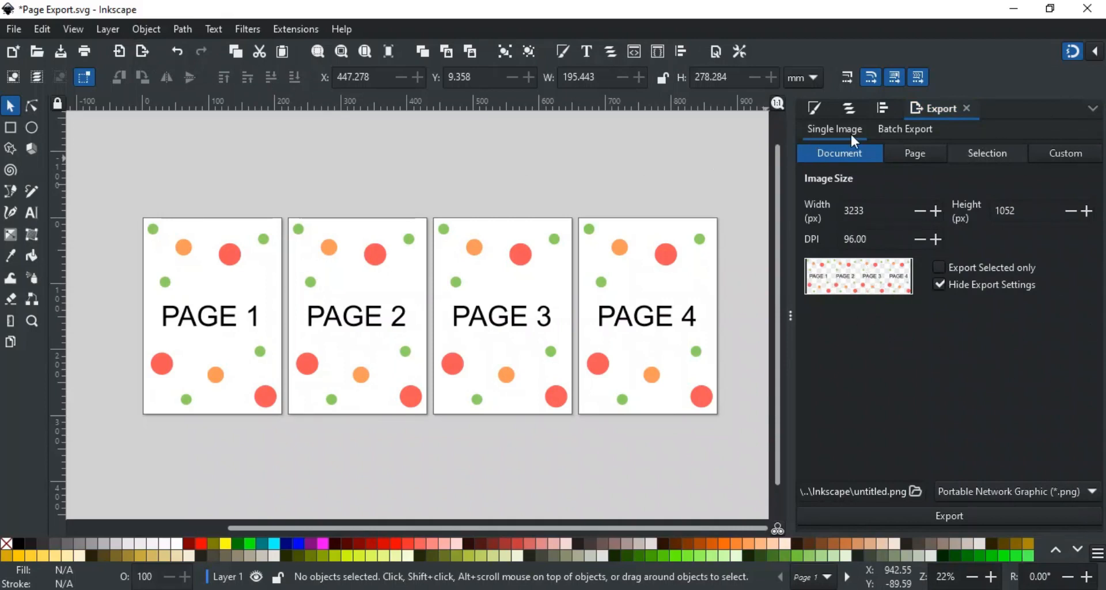
pyautogui.moveTo(933, 133)
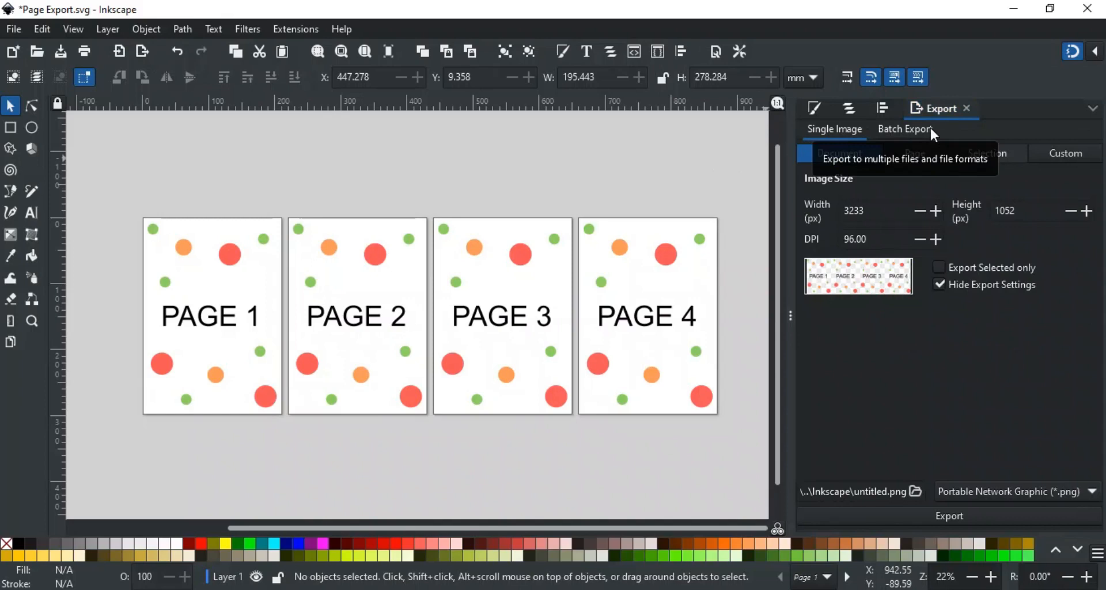
# Switch the Export dialog to Batch Export so all four pages export separately
pyautogui.click(905, 128)
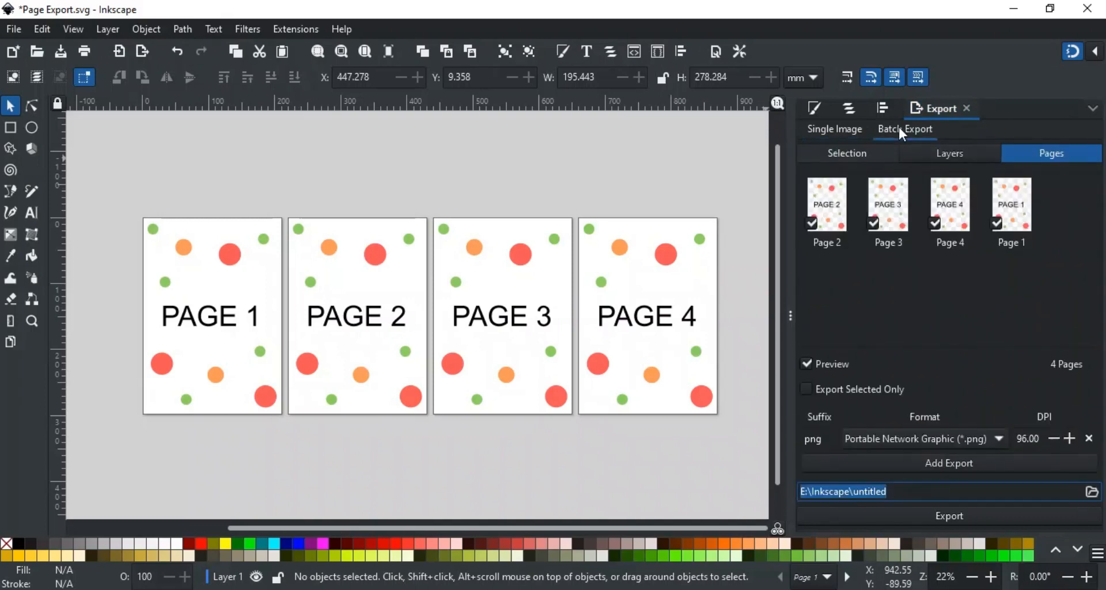
pyautogui.moveTo(842, 164)
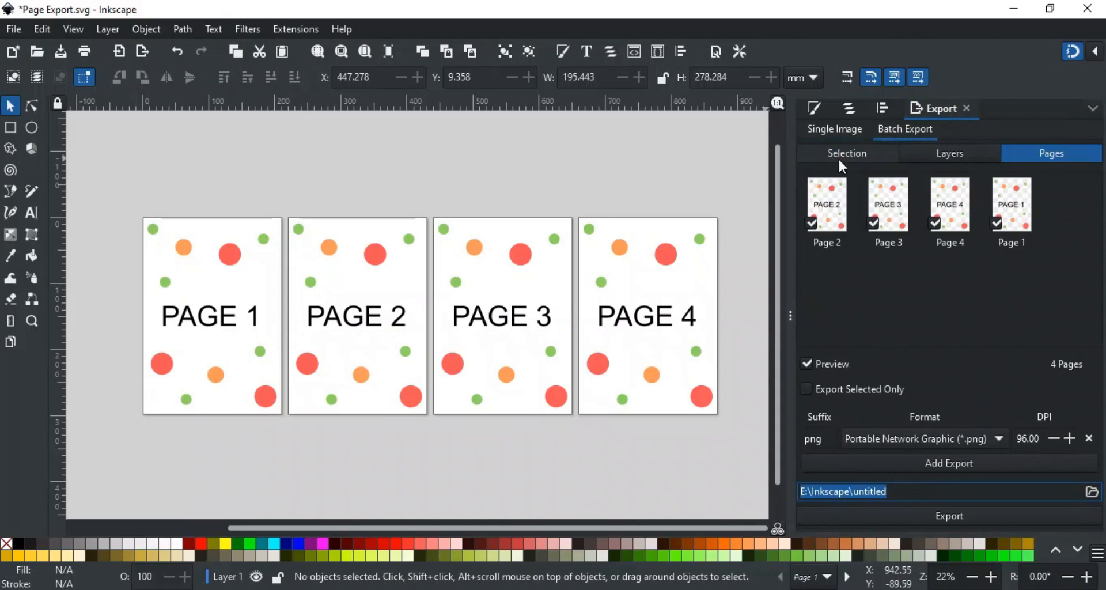
pyautogui.moveTo(1052, 153)
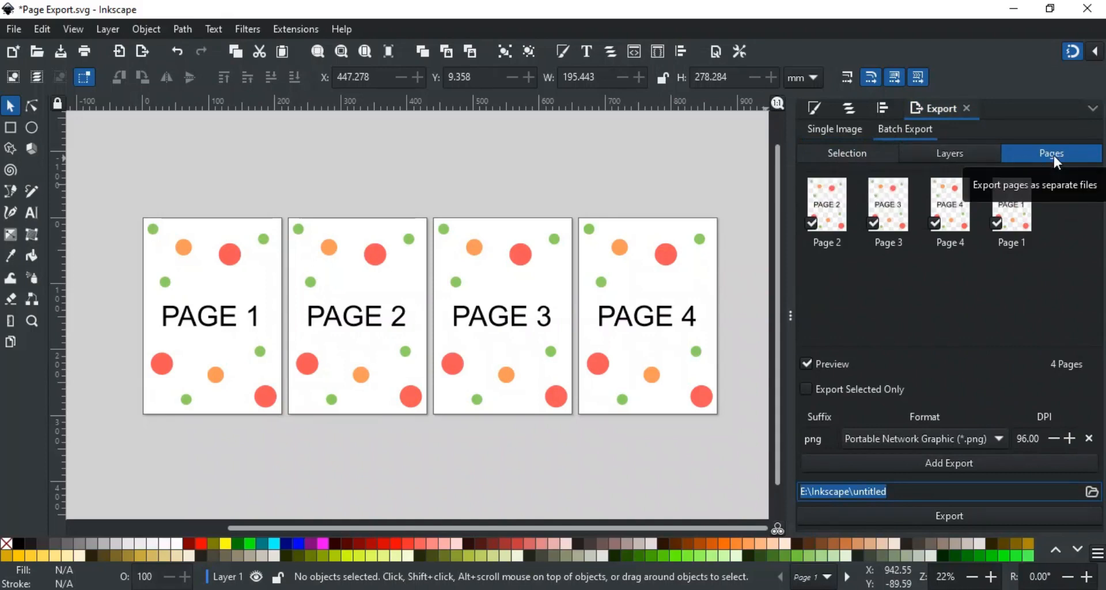
pyautogui.moveTo(306, 348)
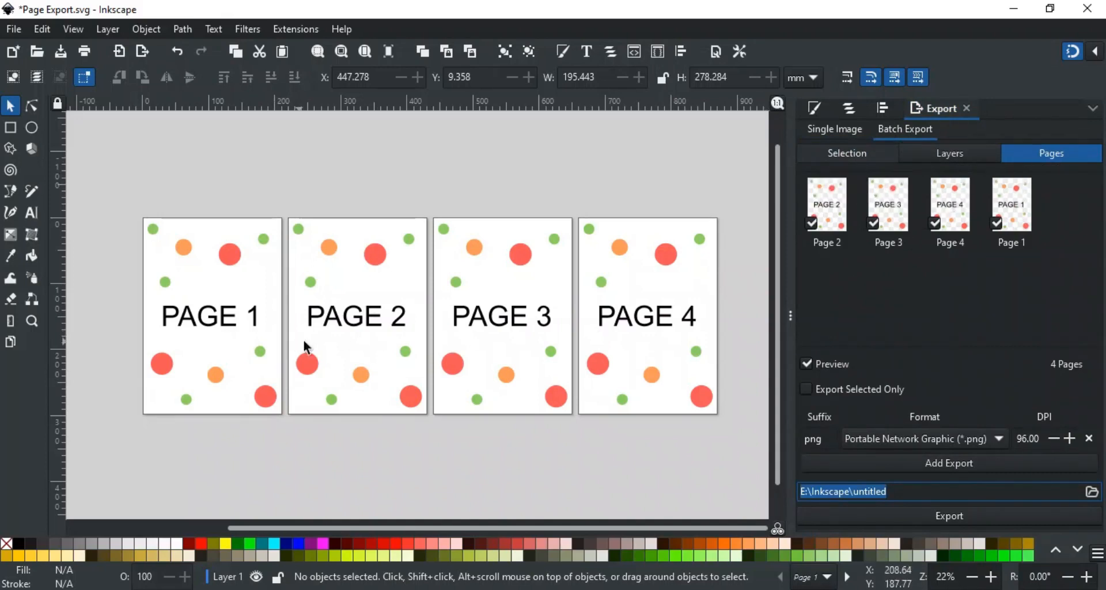
pyautogui.moveTo(1050, 156)
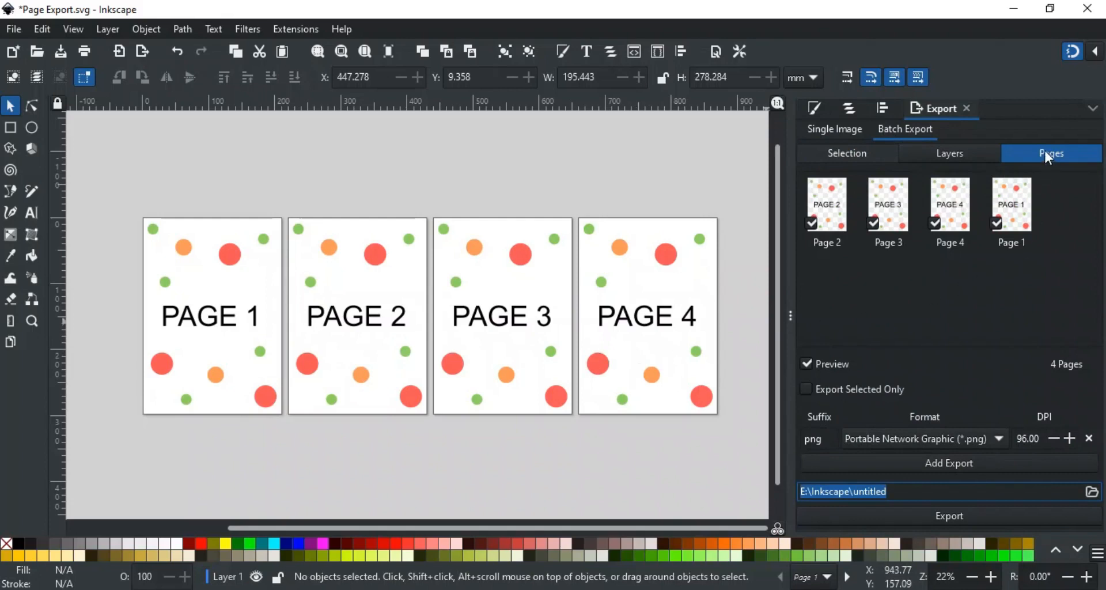
pyautogui.moveTo(1084, 210)
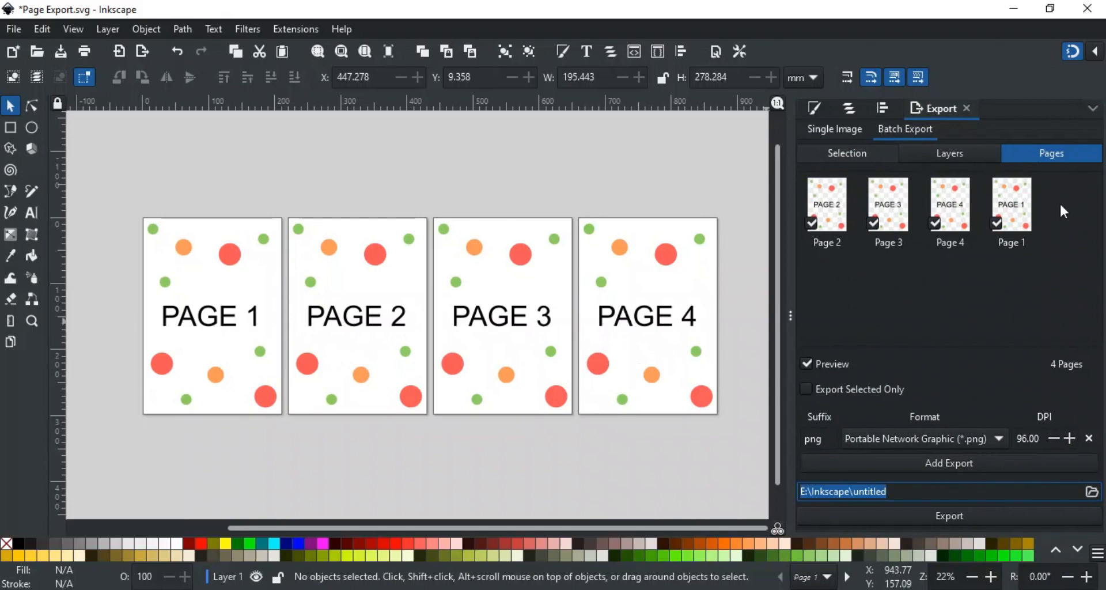
pyautogui.moveTo(888, 245)
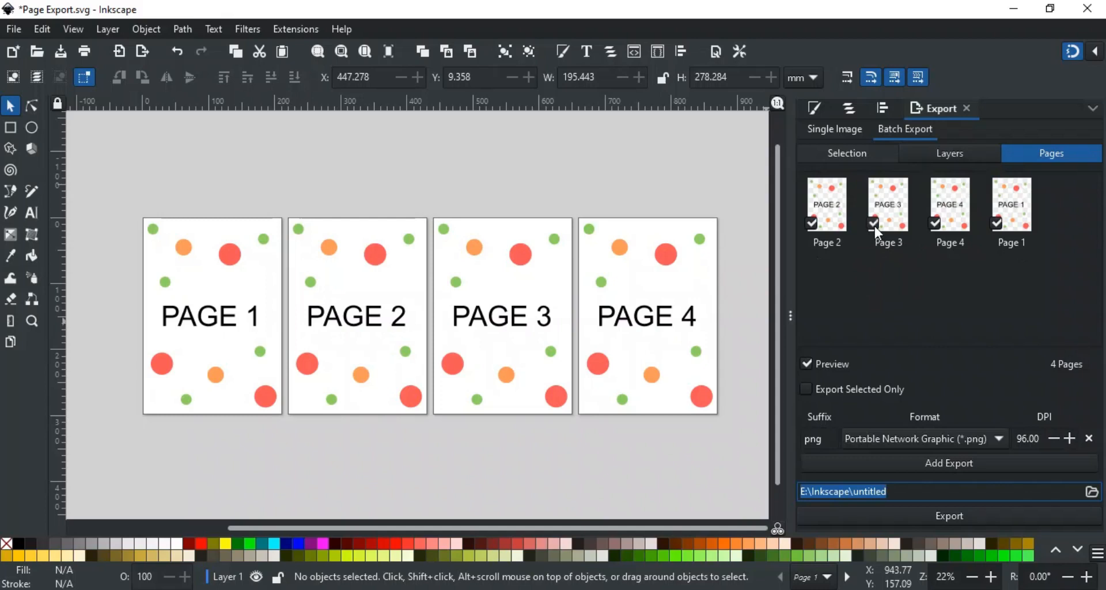
pyautogui.moveTo(968, 439)
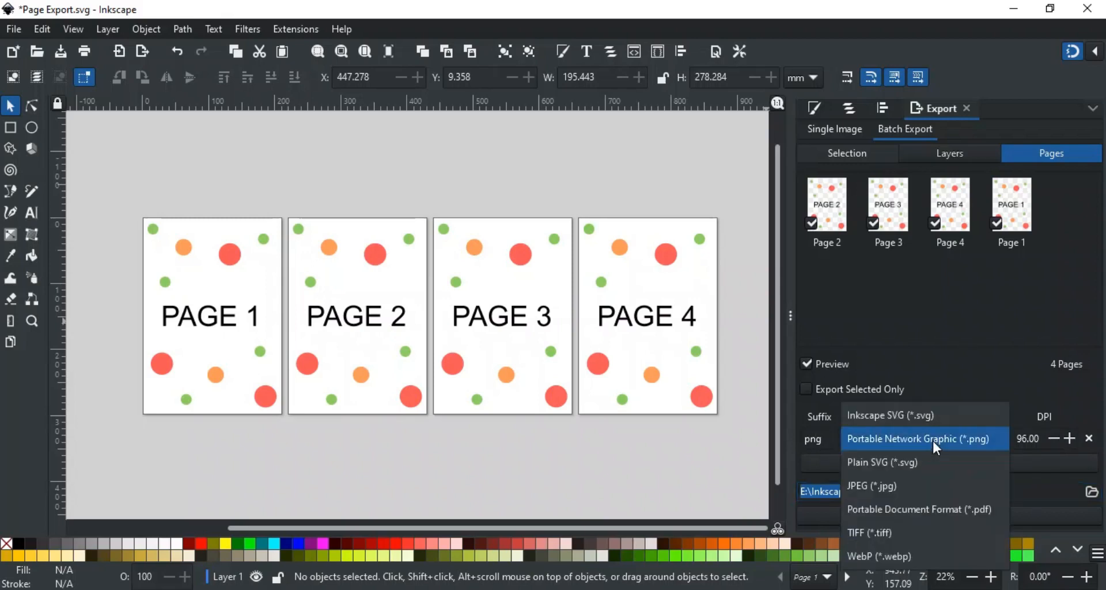
# Choose Portable Network Graphic (*.png) as the batch export format at 96 DPI
pyautogui.click(919, 439)
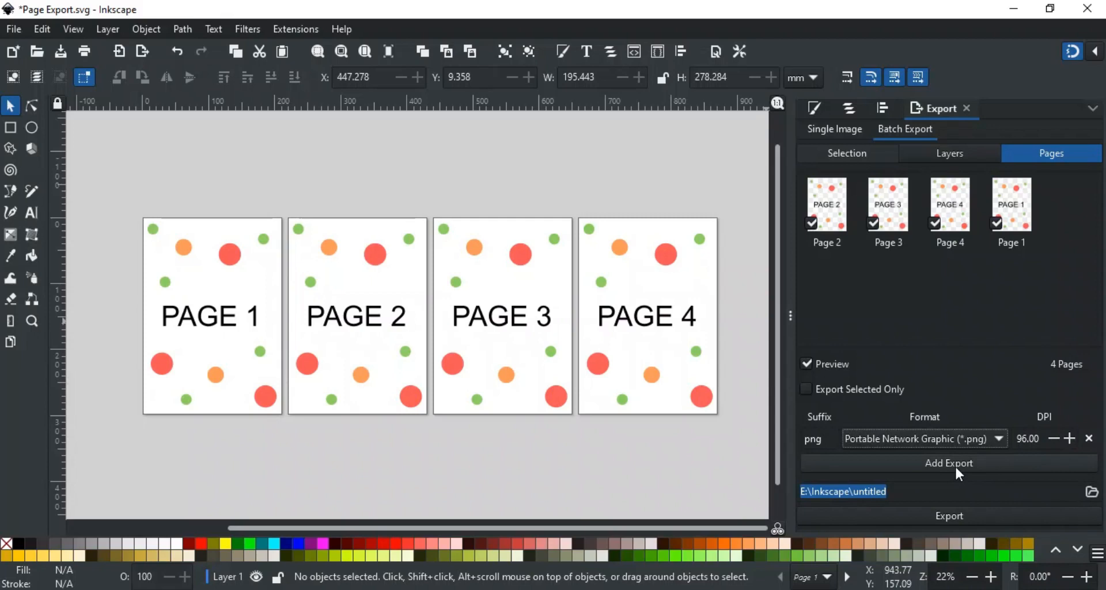
pyautogui.moveTo(484, 339)
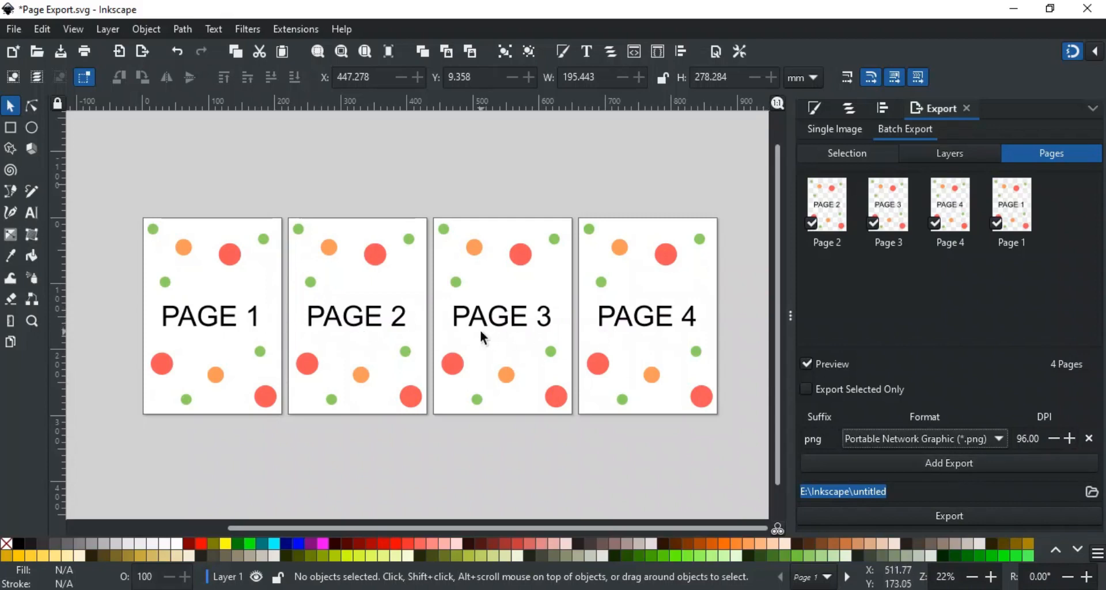
pyautogui.moveTo(821, 430)
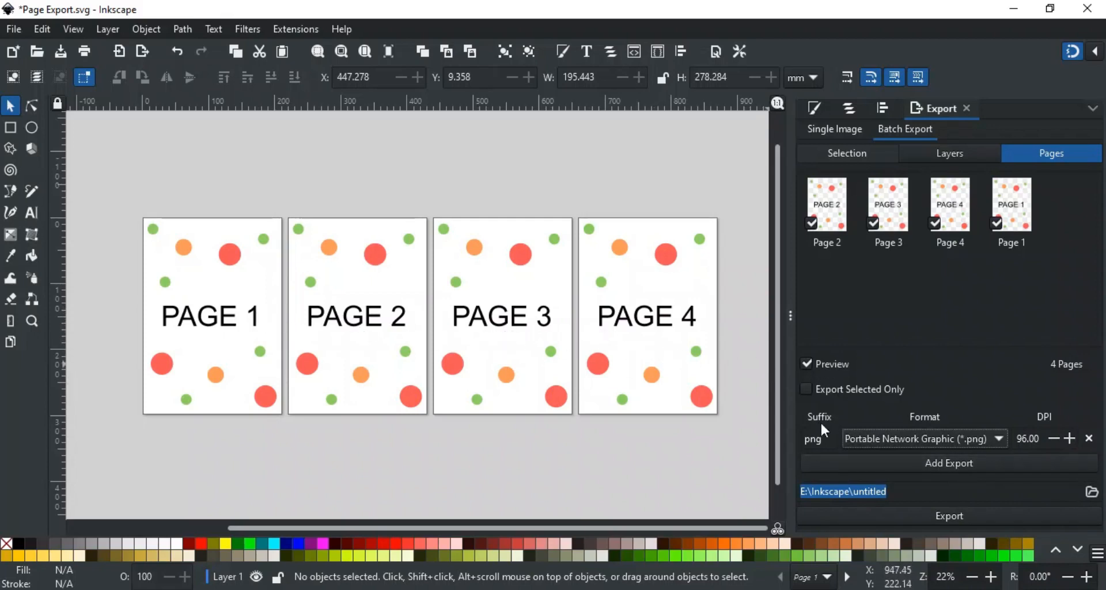
pyautogui.moveTo(880, 449)
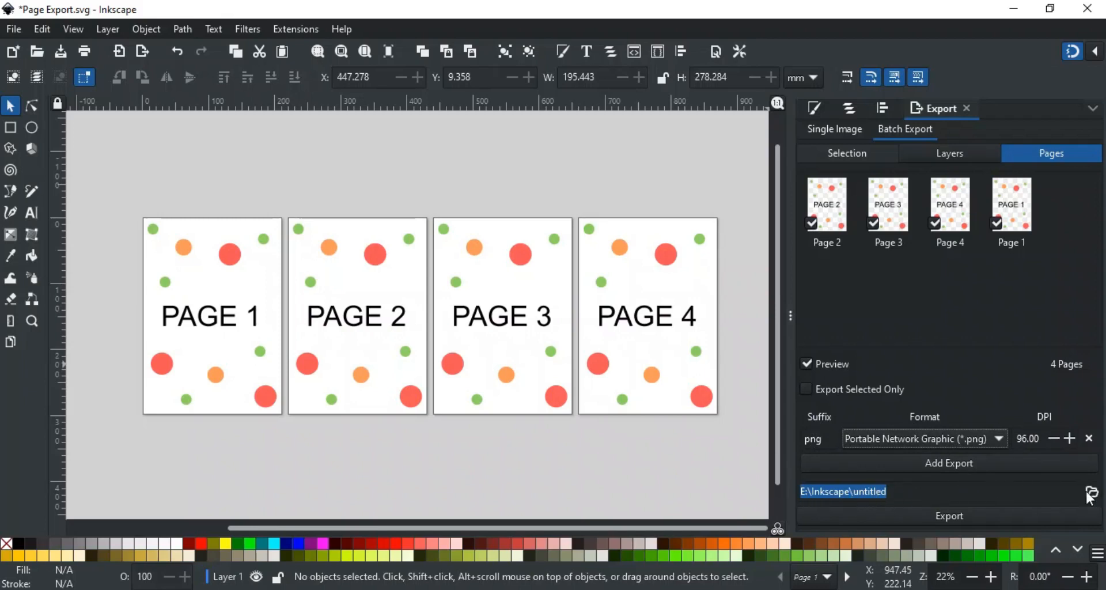
# Replace 'untitled' with 'Test Doc' as the output name and export the four pages as PNG
pyautogui.click(939, 492)
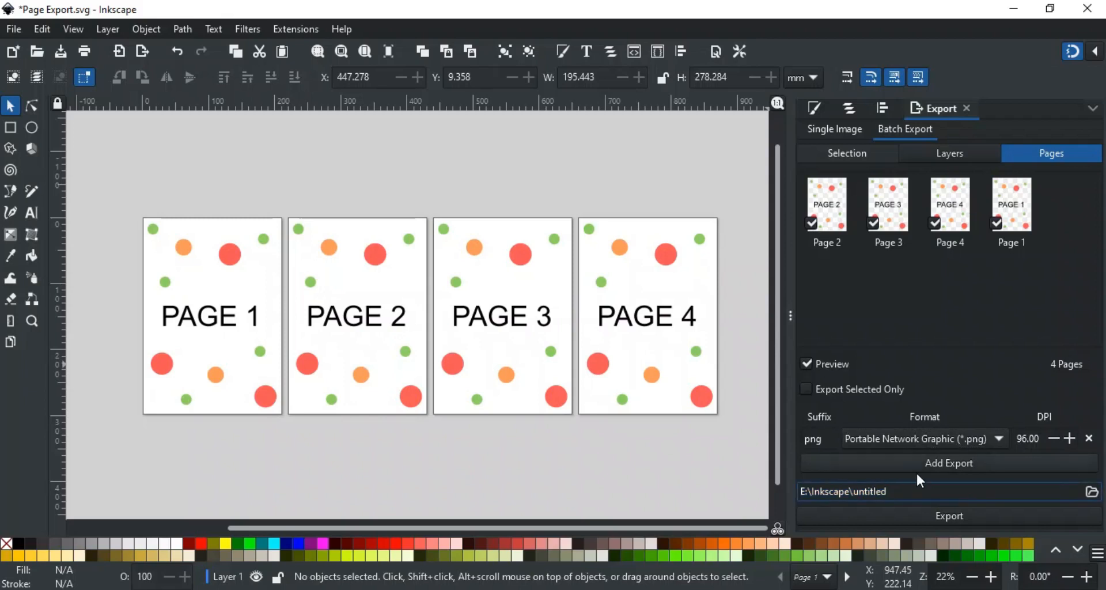
pyautogui.doubleClick(871, 492)
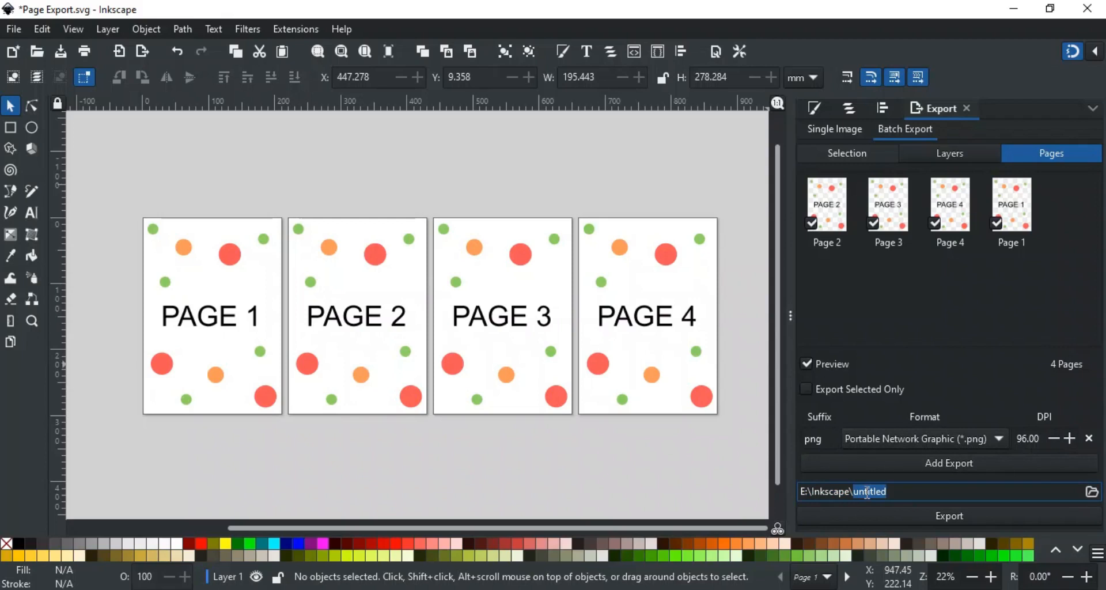
pyautogui.write('Test')
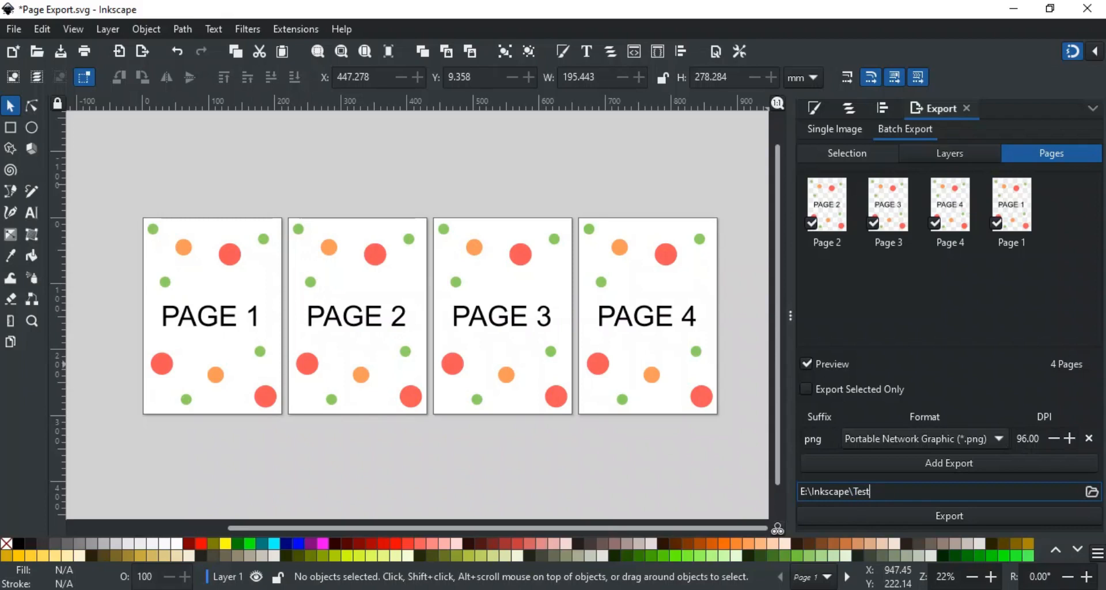
pyautogui.write('Doc')
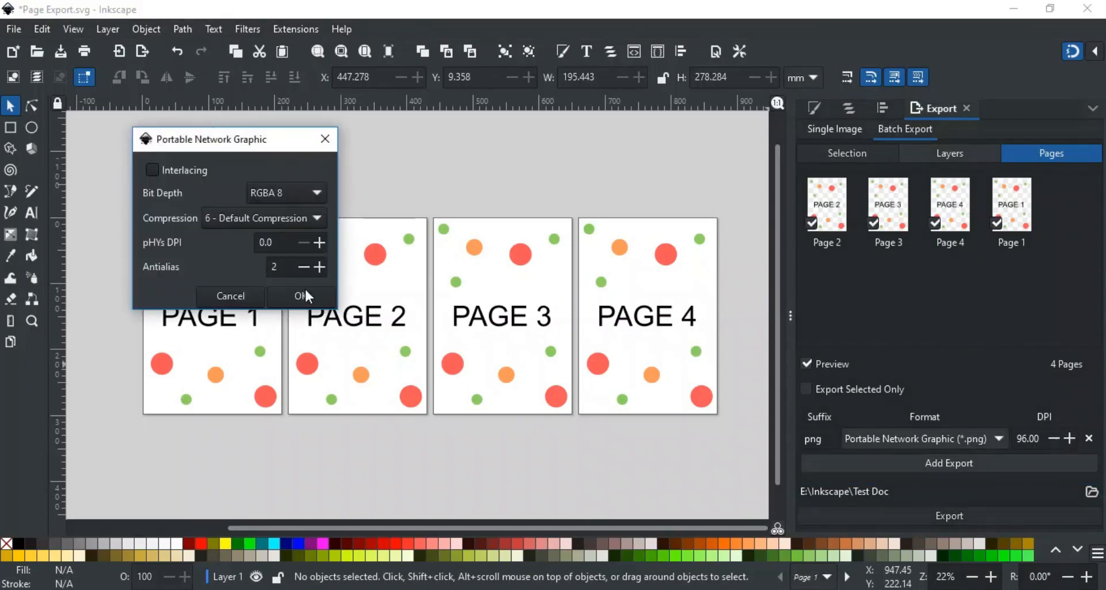
pyautogui.click(300, 296)
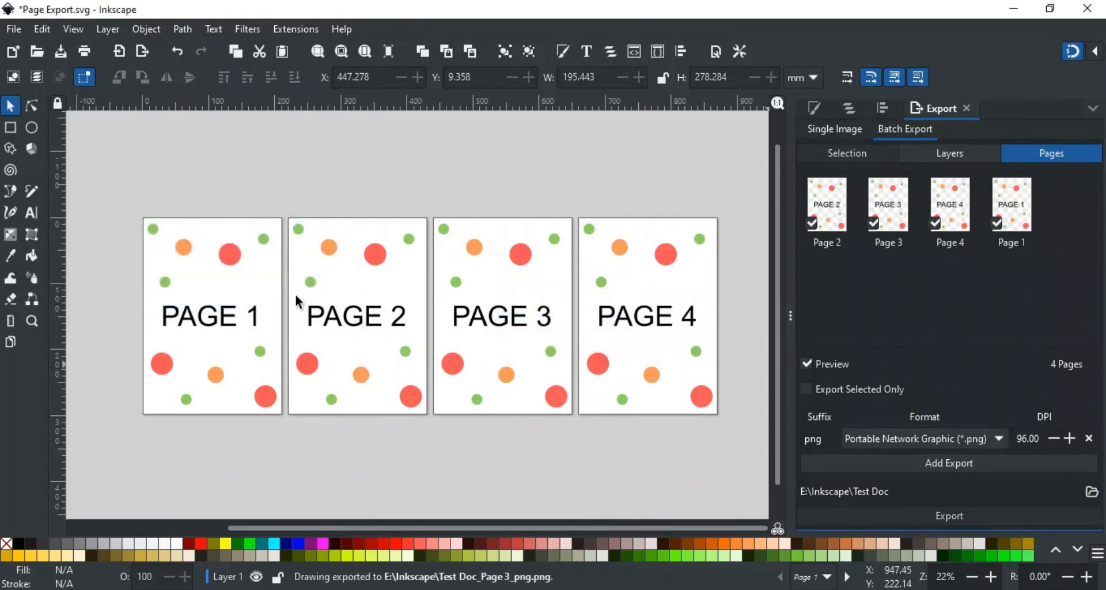
pyautogui.click(868, 492)
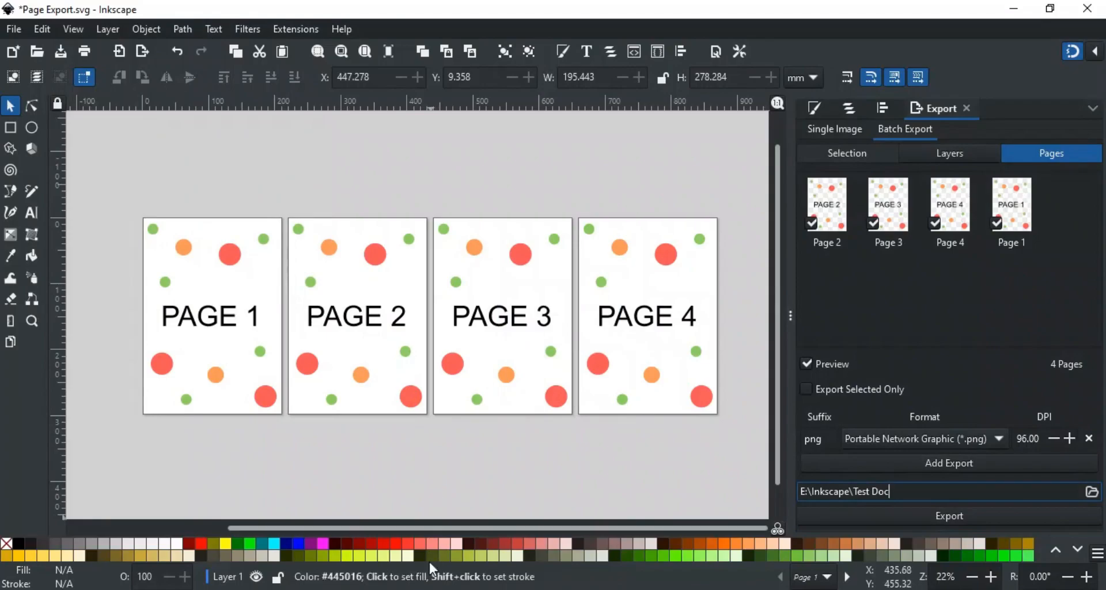
# Browse E:\Inkscape in File Explorer to check the four Test Doc_Page PNG files
pyautogui.click(949, 516)
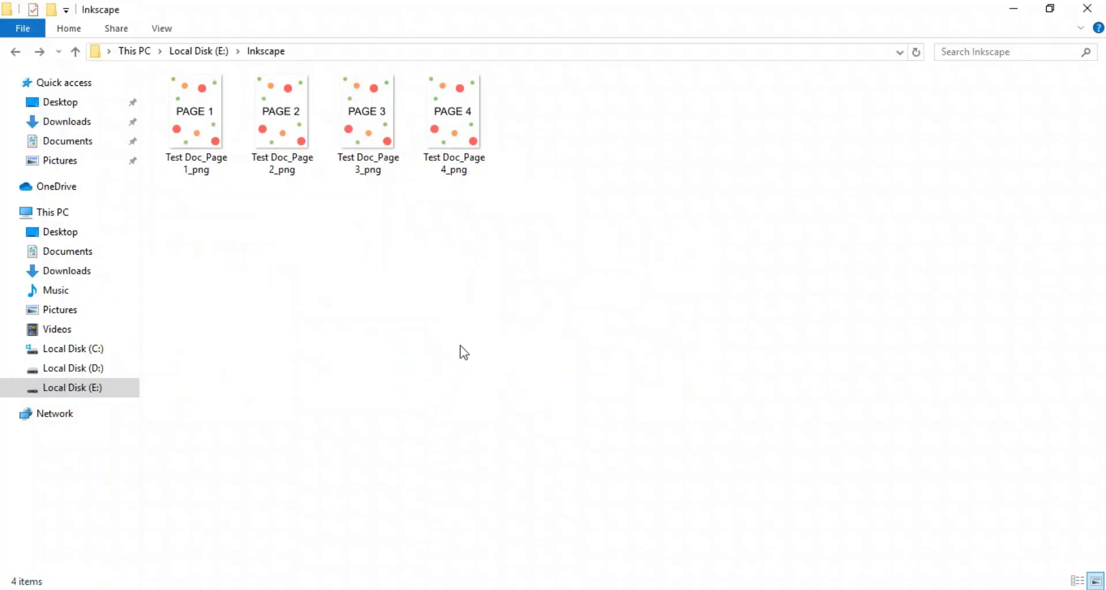
pyautogui.moveTo(238, 124)
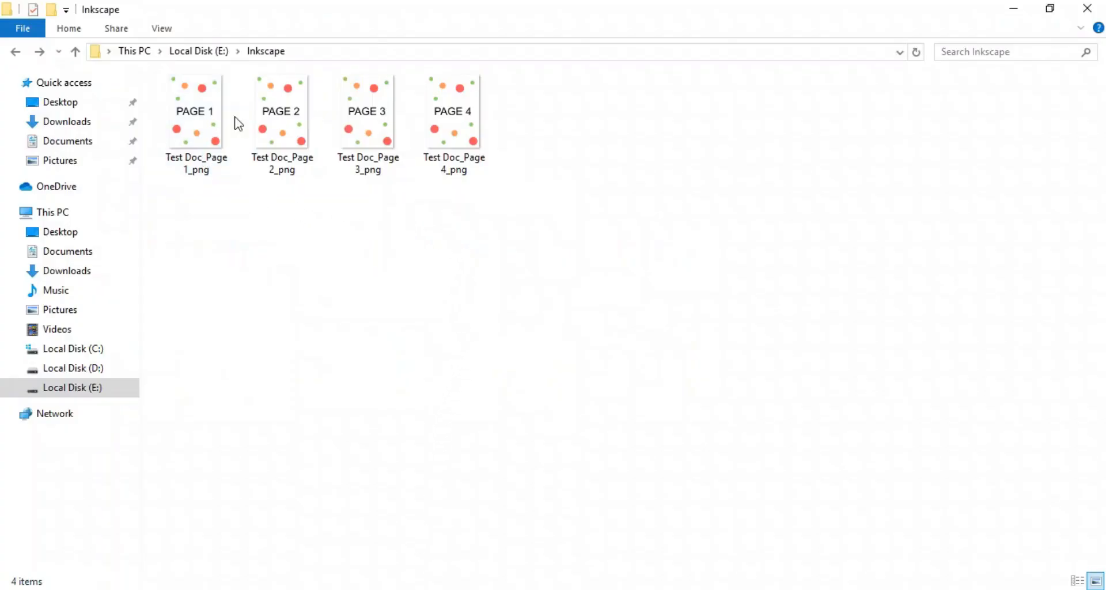
pyautogui.click(282, 117)
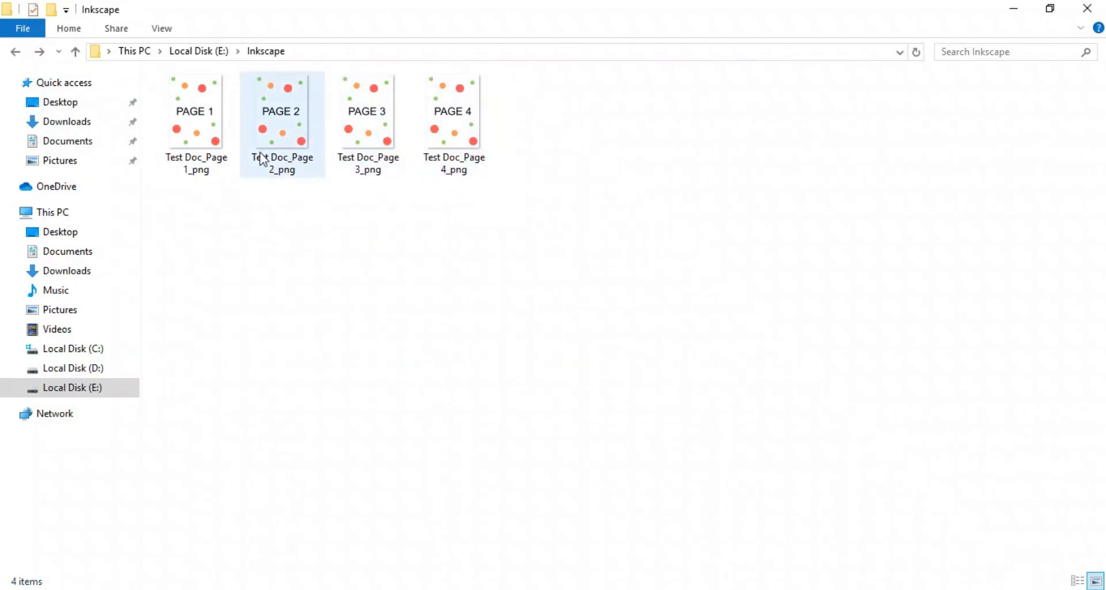
pyautogui.click(213, 214)
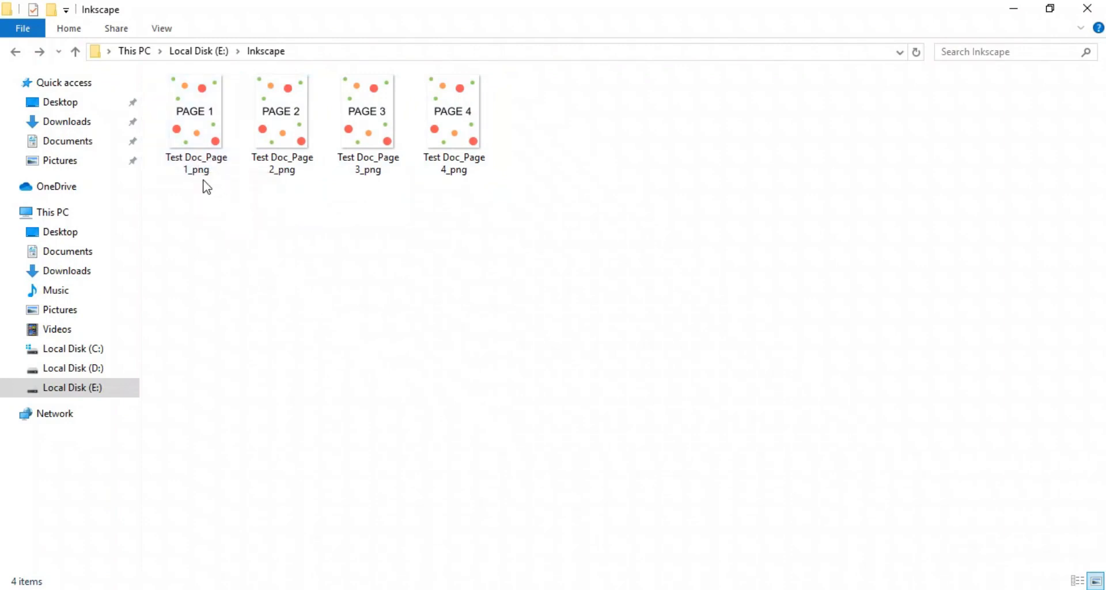
pyautogui.moveTo(299, 245)
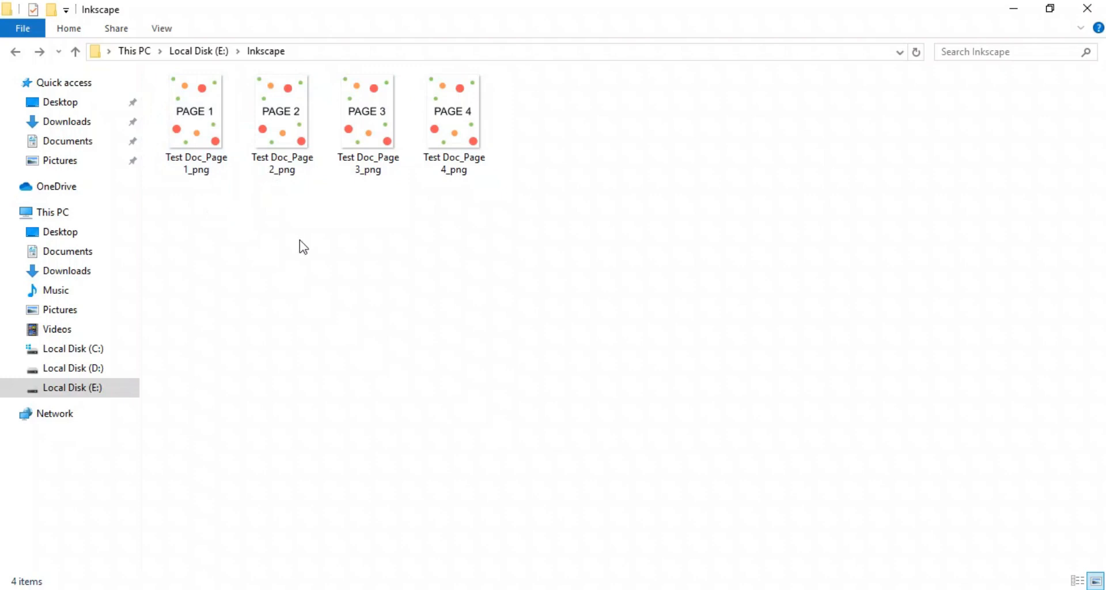
pyautogui.moveTo(406, 304)
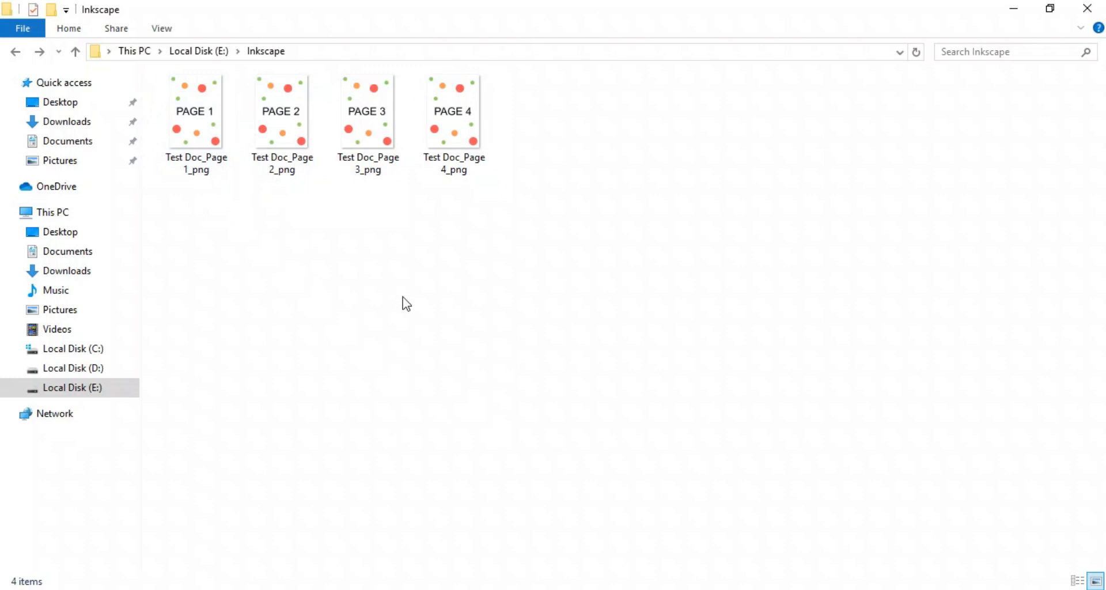